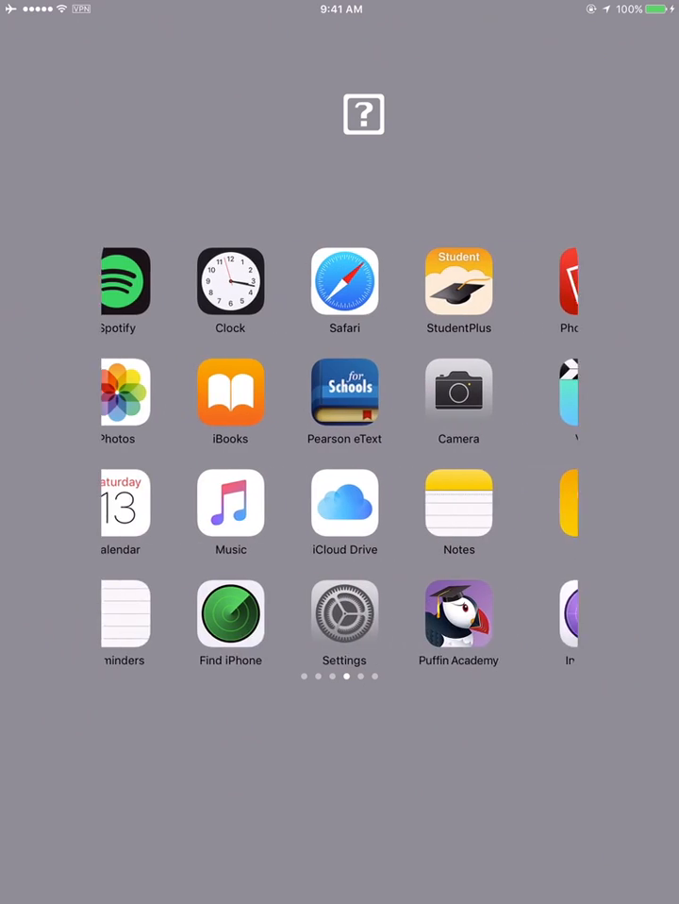
# Search Spotlight for 'appstore', finding only iBooks results and web/App Store search options.
pyautogui.write('appstore')
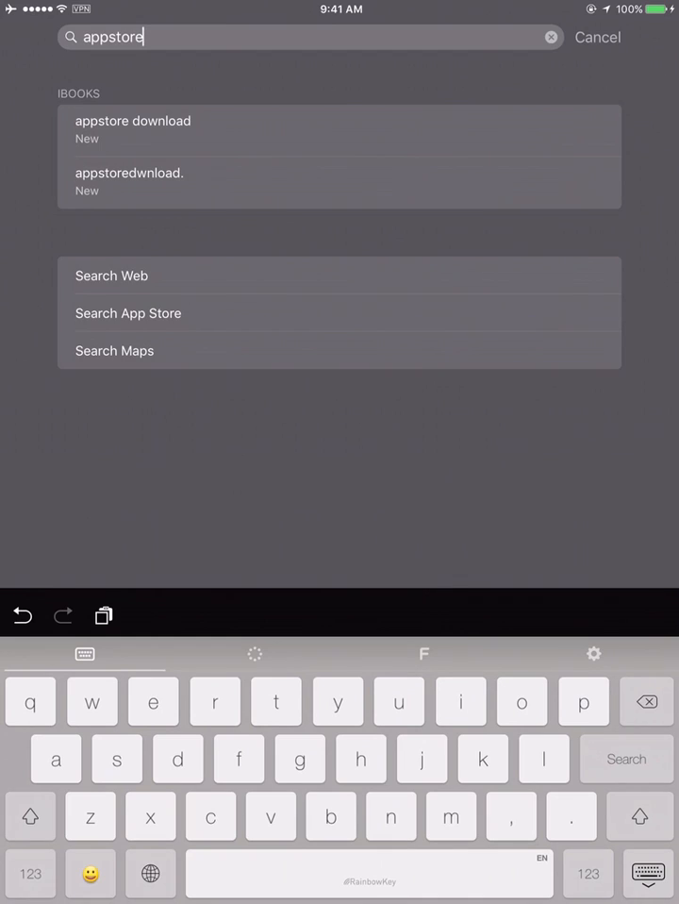
pyautogui.click(129, 313)
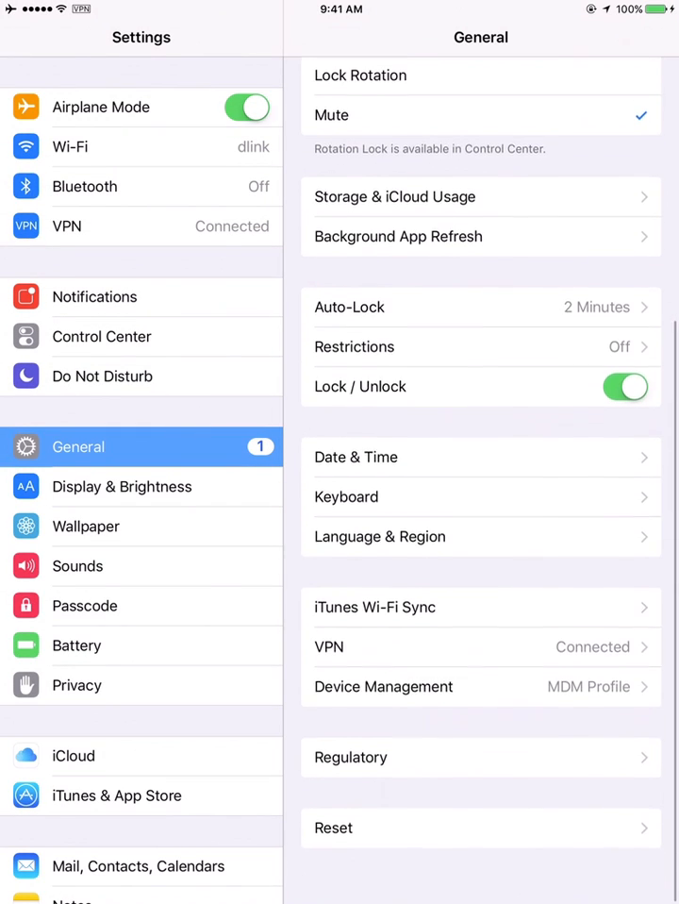
# View the school's MDM profile under Device Management, then return to General settings.
pyautogui.click(481, 687)
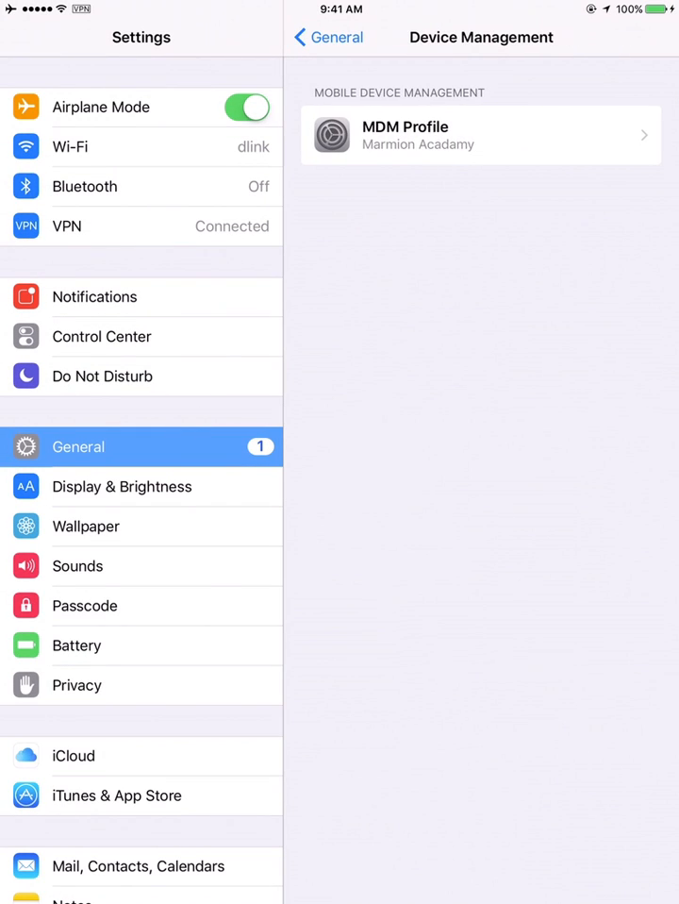
pyautogui.click(482, 134)
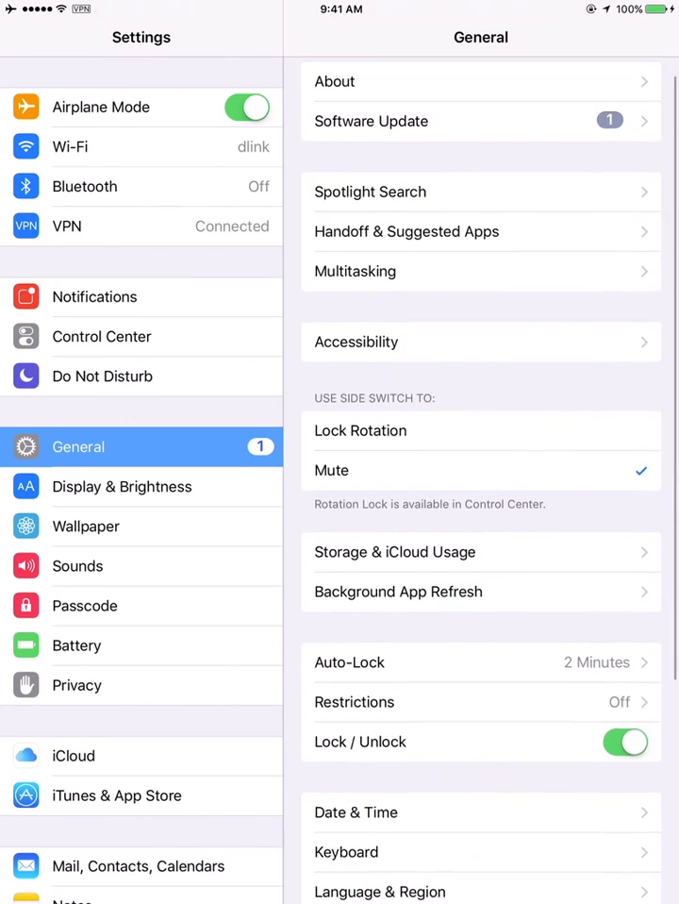
pyautogui.scroll(-3)
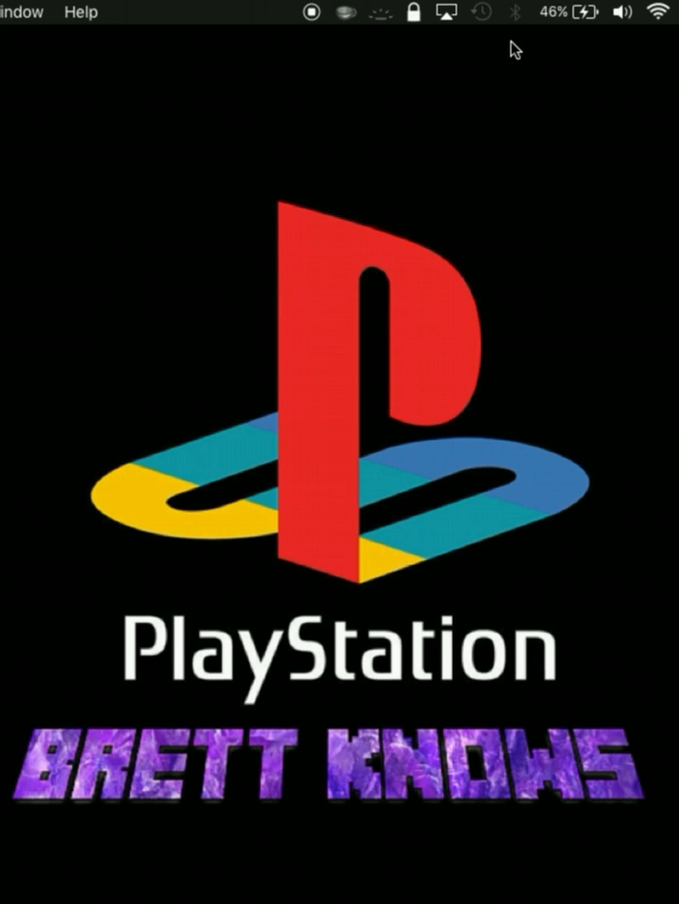
pyautogui.moveTo(160, 276)
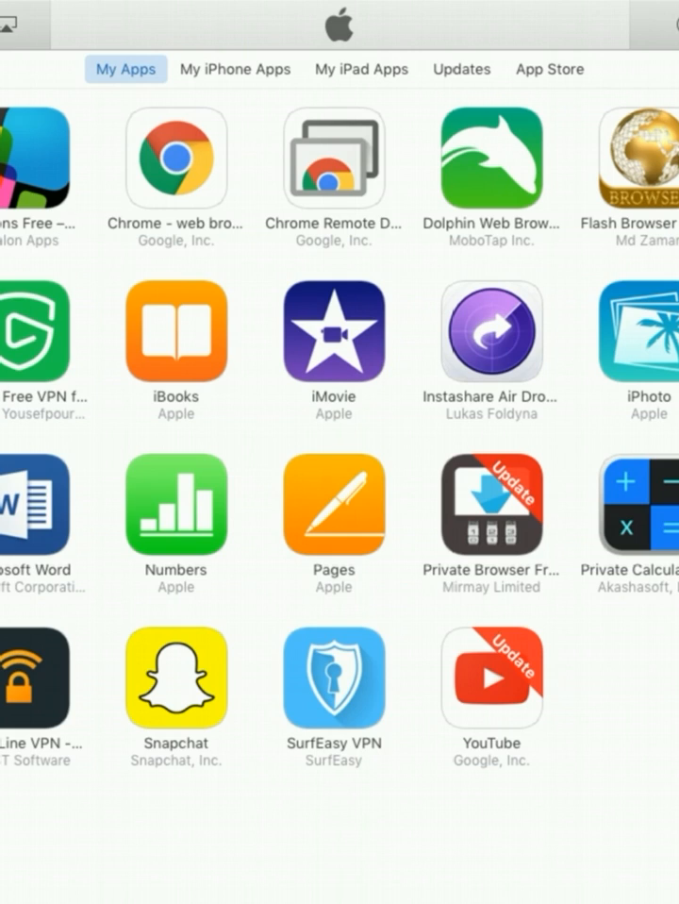
pyautogui.moveTo(59, 153)
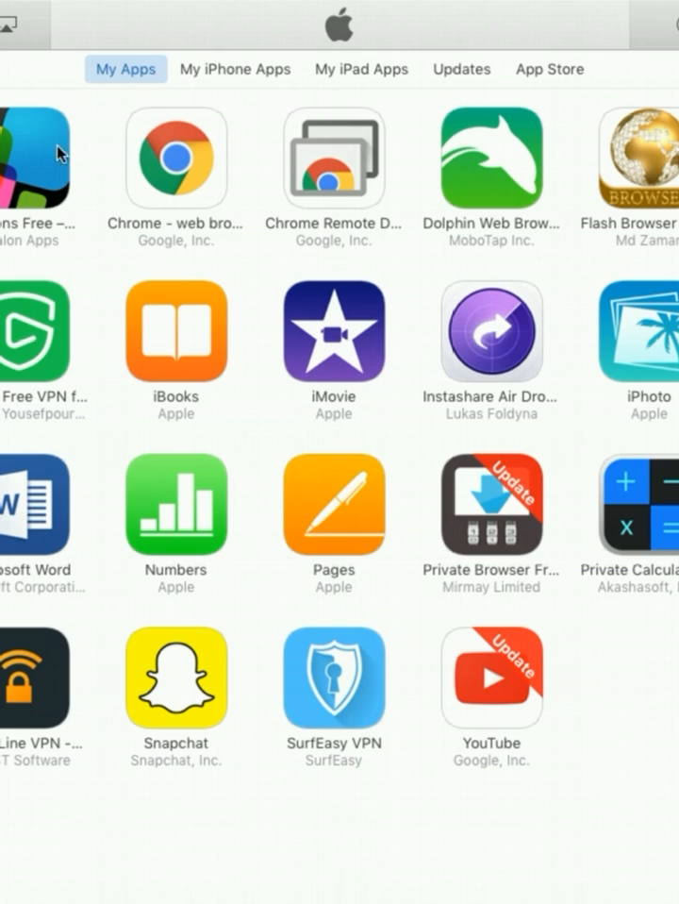
pyautogui.moveTo(47, 7)
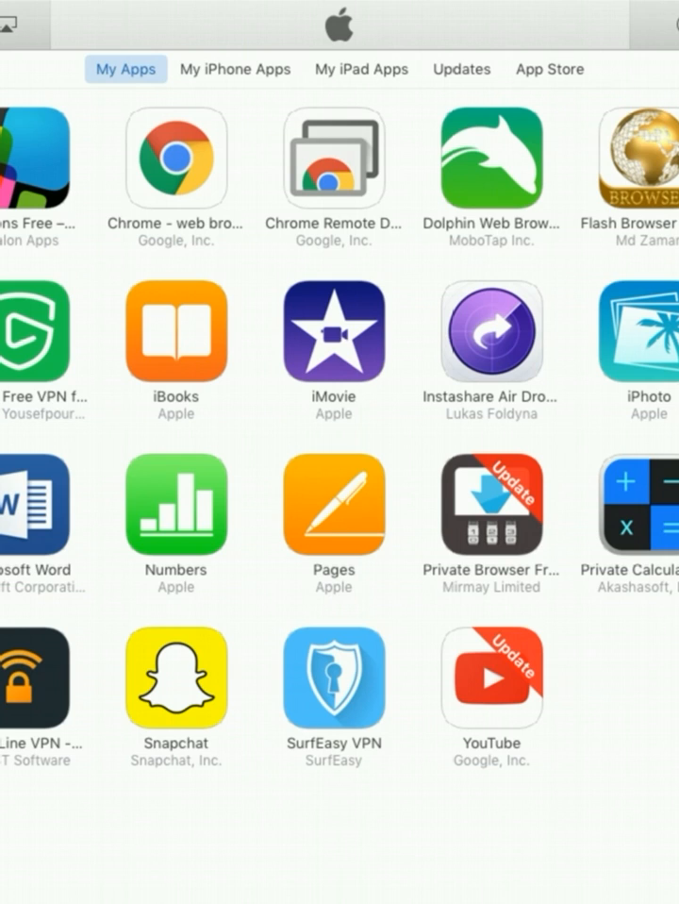
# Get Potato Bomb from the iTunes App Store, entering the Apple ID password to authorize the free download.
pyautogui.click(550, 68)
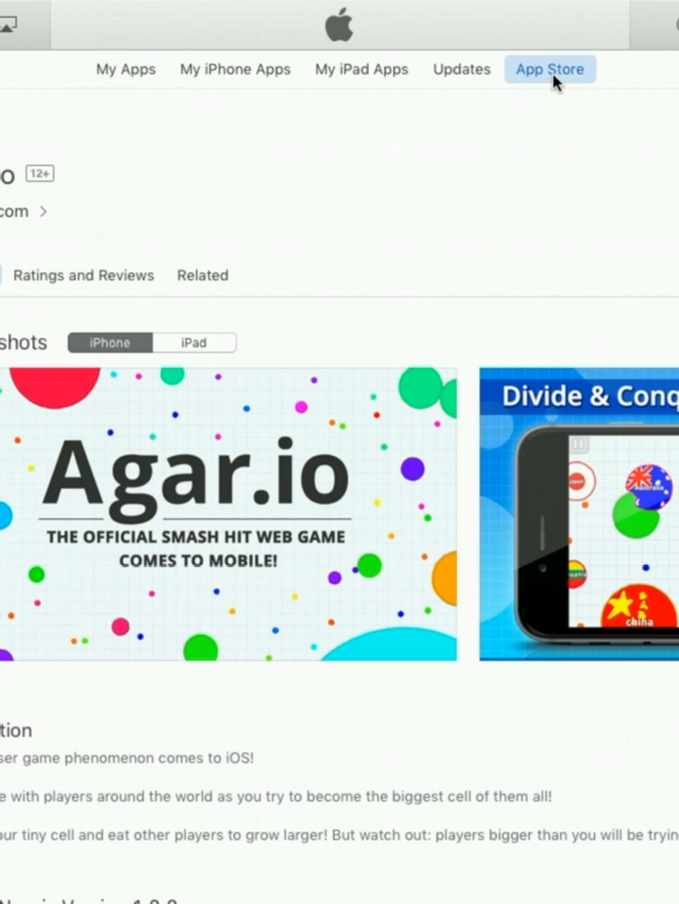
pyautogui.moveTo(554, 84)
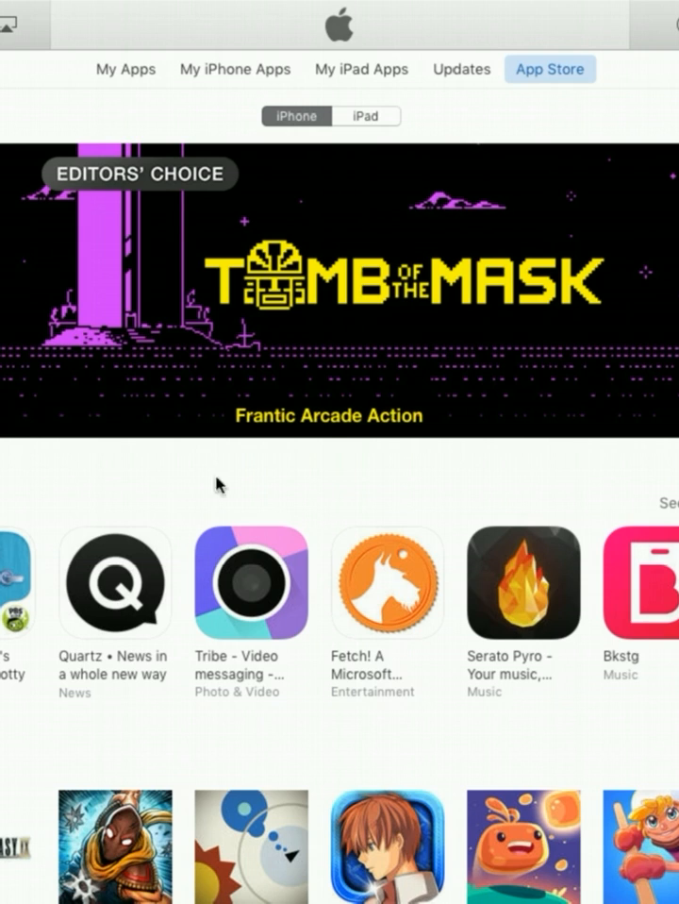
pyautogui.scroll(-3)
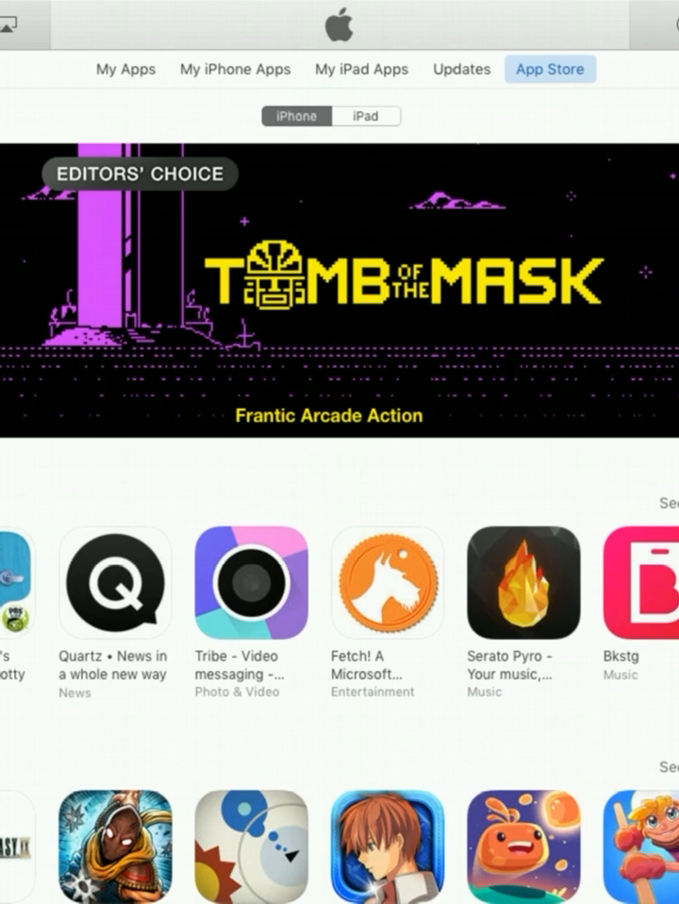
pyautogui.moveTo(487, 362)
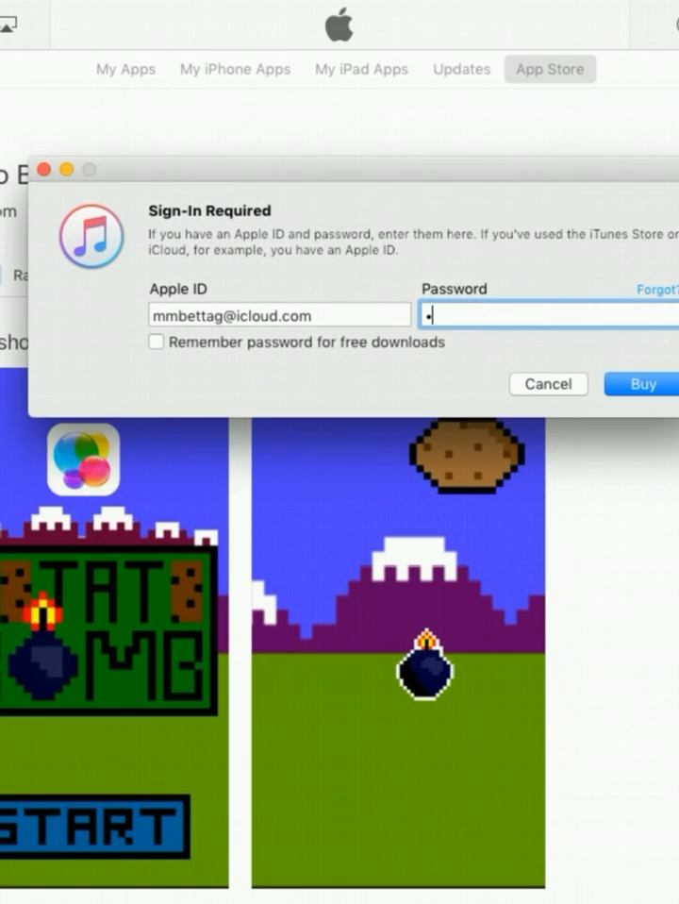
pyautogui.write('password')
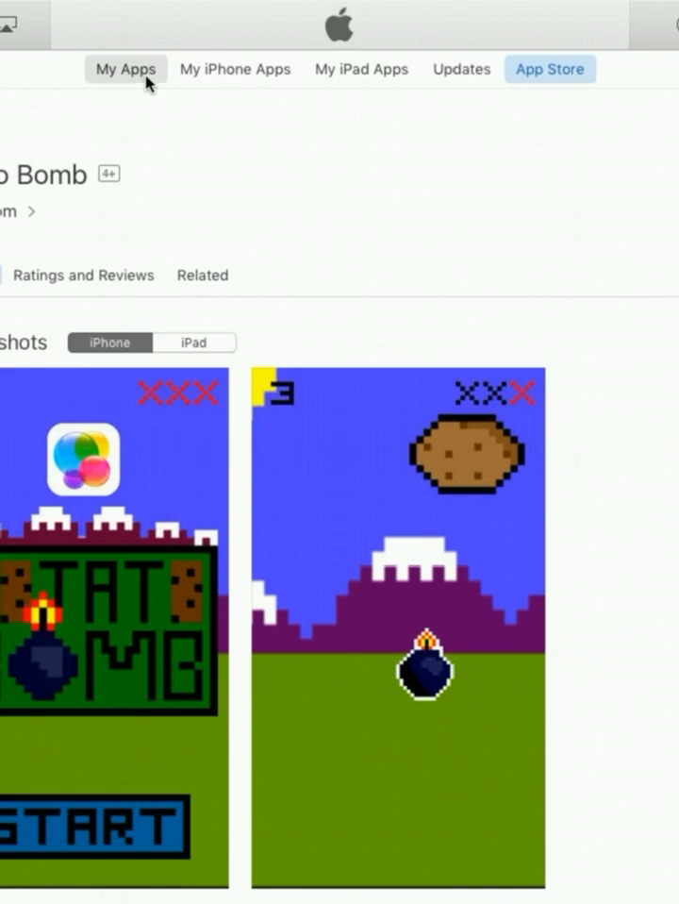
pyautogui.click(124, 68)
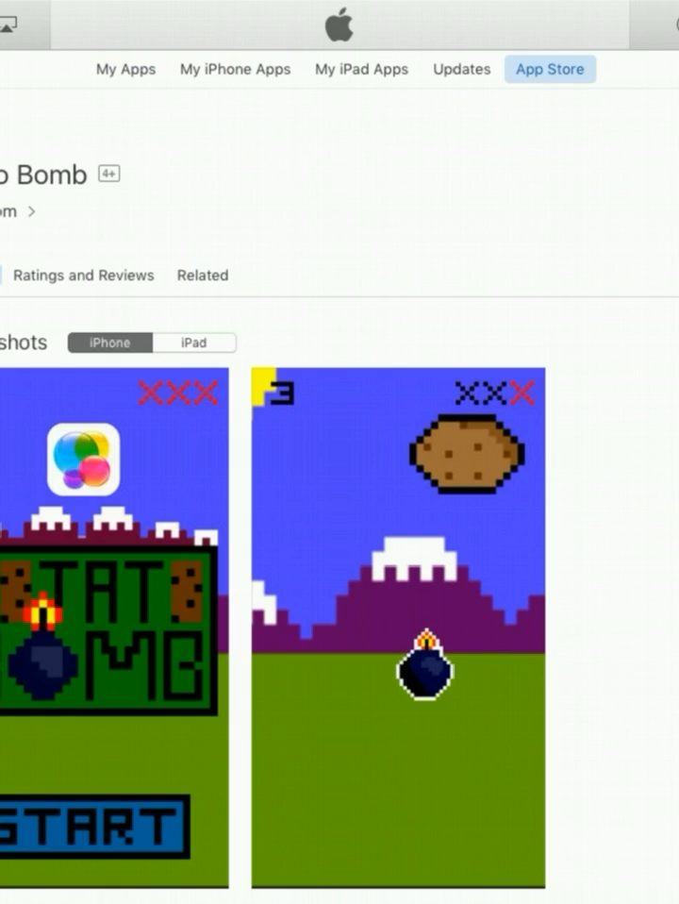
# Place the Potato Bomb .ipa file on the Mac desktop and select it for installing.
pyautogui.click(125, 68)
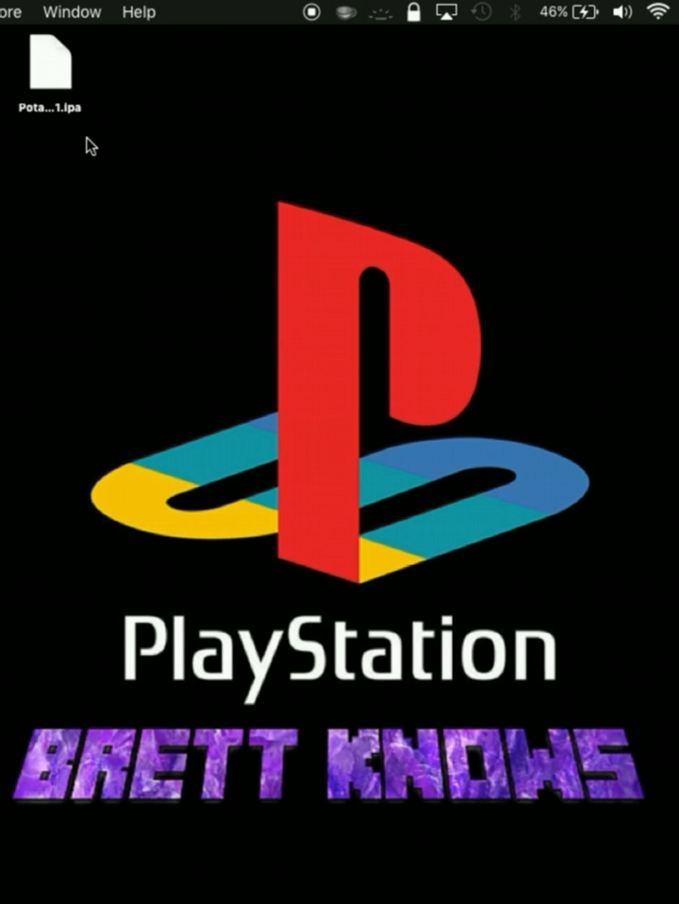
pyautogui.click(49, 66)
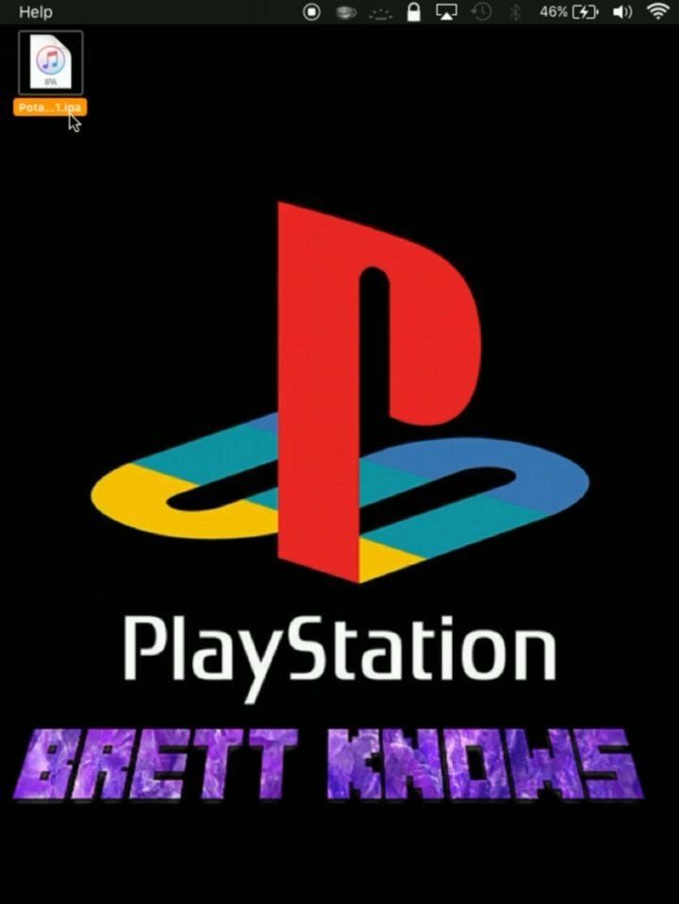
pyautogui.moveTo(85, 132)
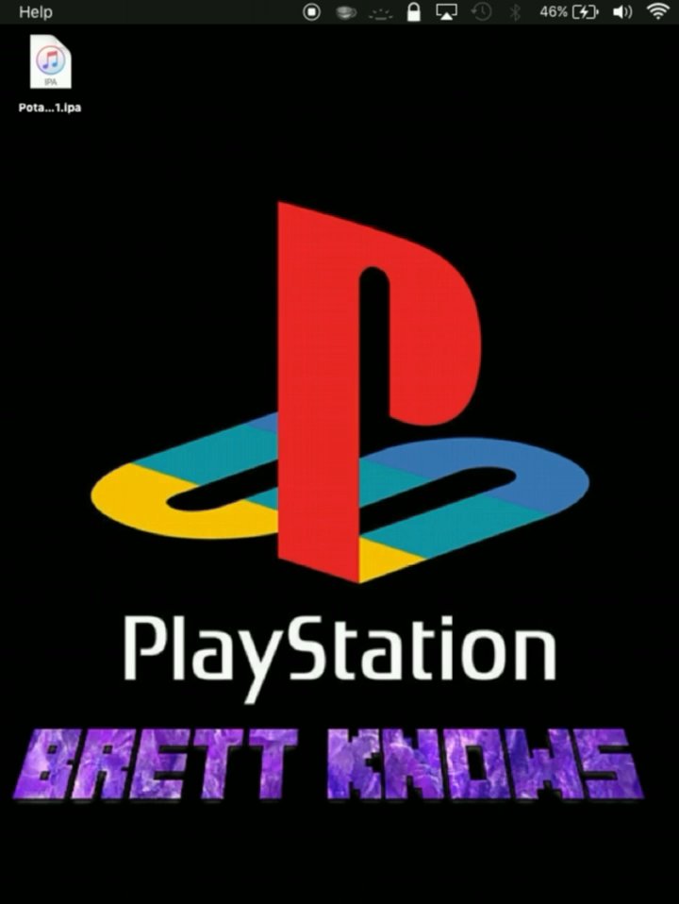
pyautogui.moveTo(107, 424)
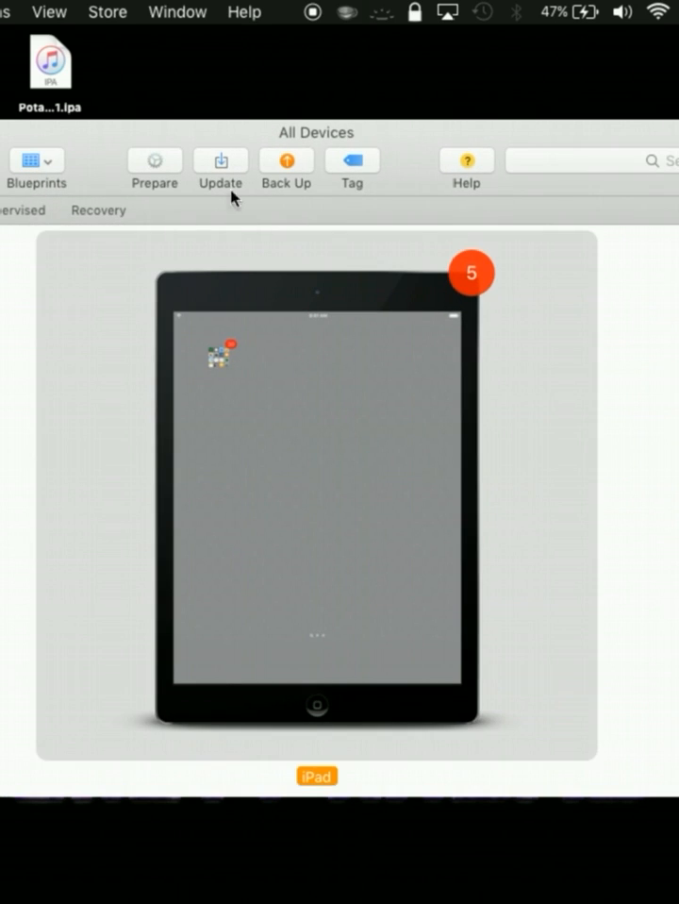
pyautogui.moveTo(238, 142)
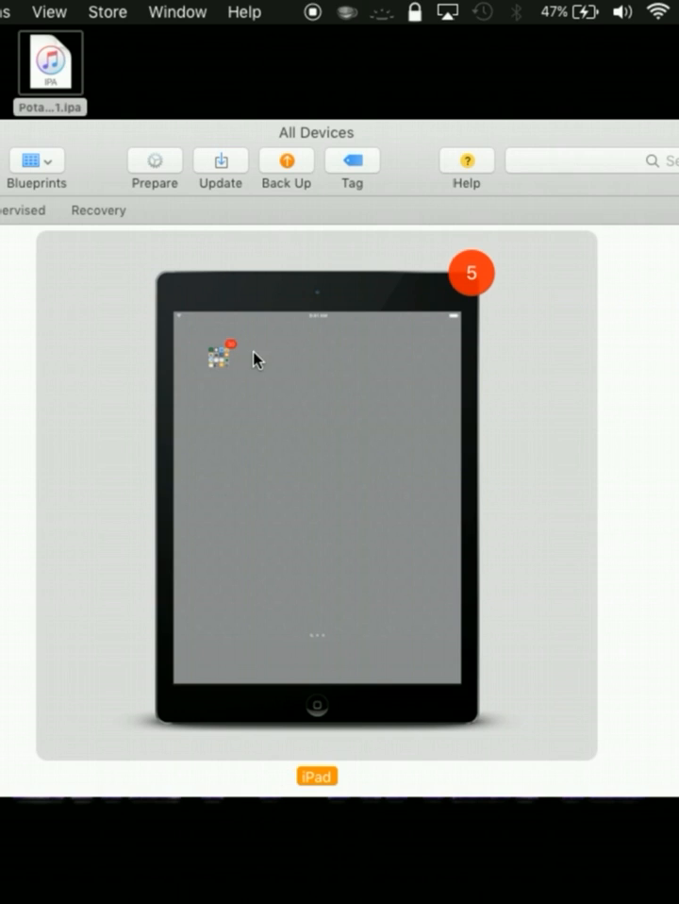
pyautogui.moveTo(256, 358)
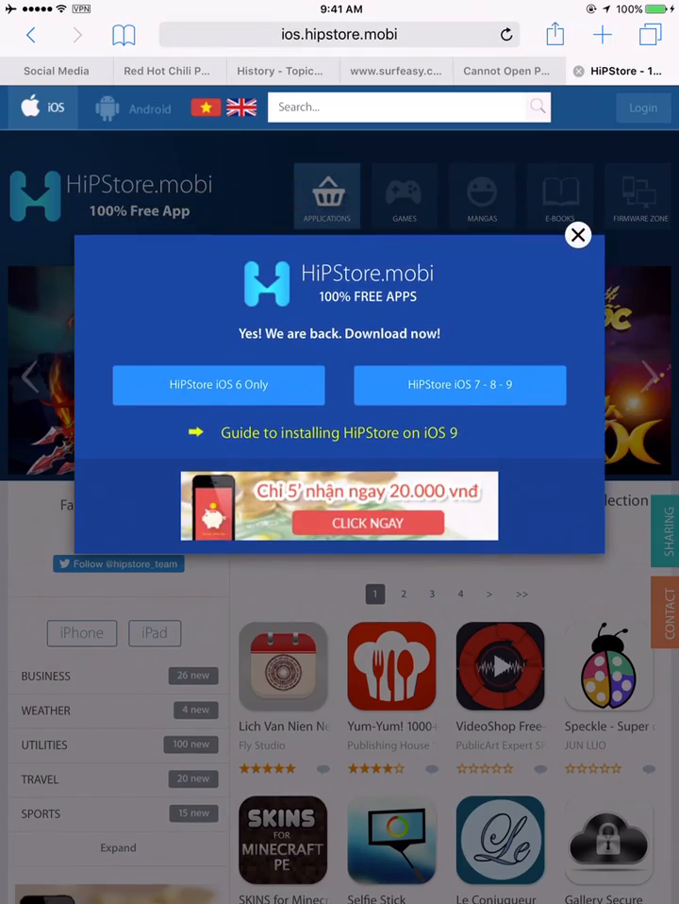
# Dismiss the HiPStore welcome popup so the site can be searched for Snapchat.
pyautogui.click(578, 234)
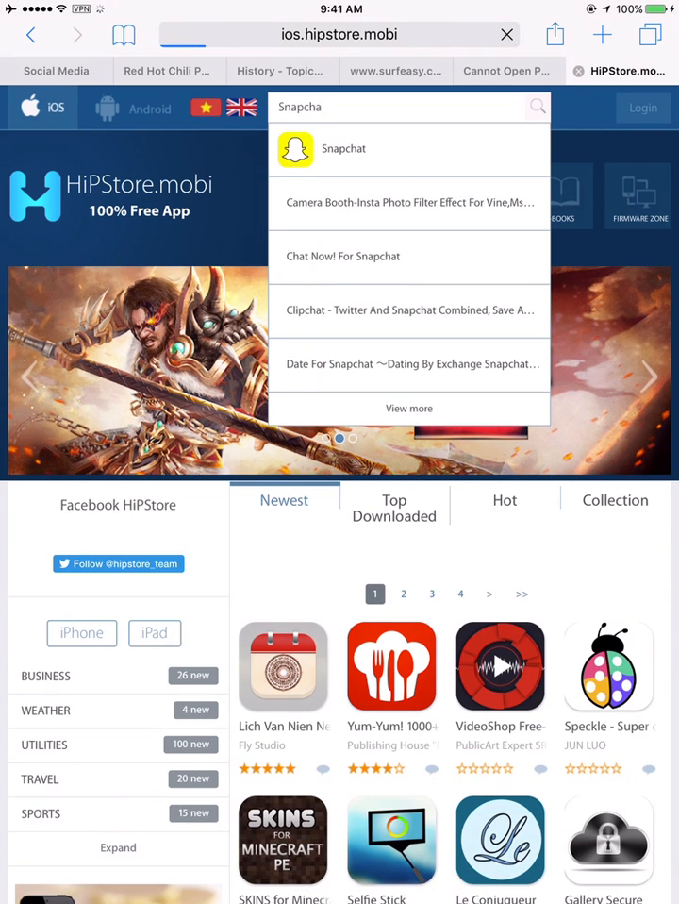
# Download the Non Jailbreak Snapchat from HiPStore and allow it to hand off to the App Store.
pyautogui.click(343, 147)
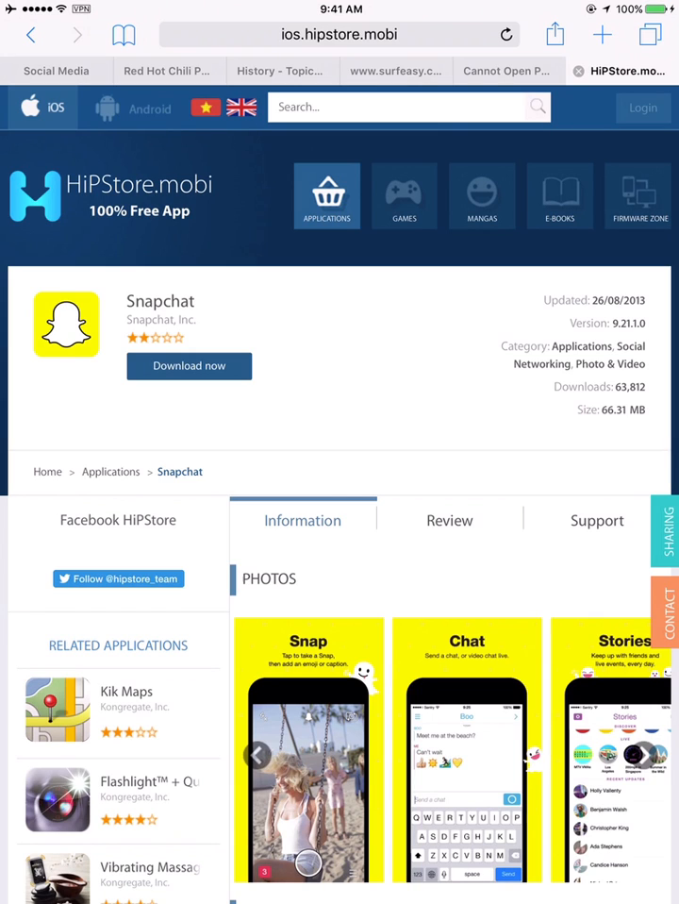
pyautogui.click(189, 366)
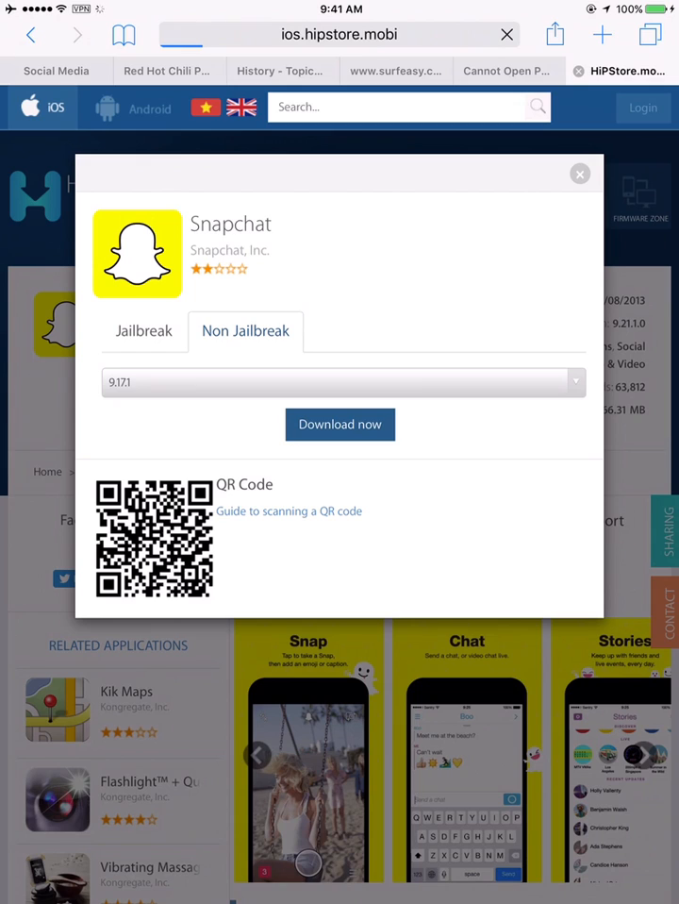
pyautogui.click(339, 423)
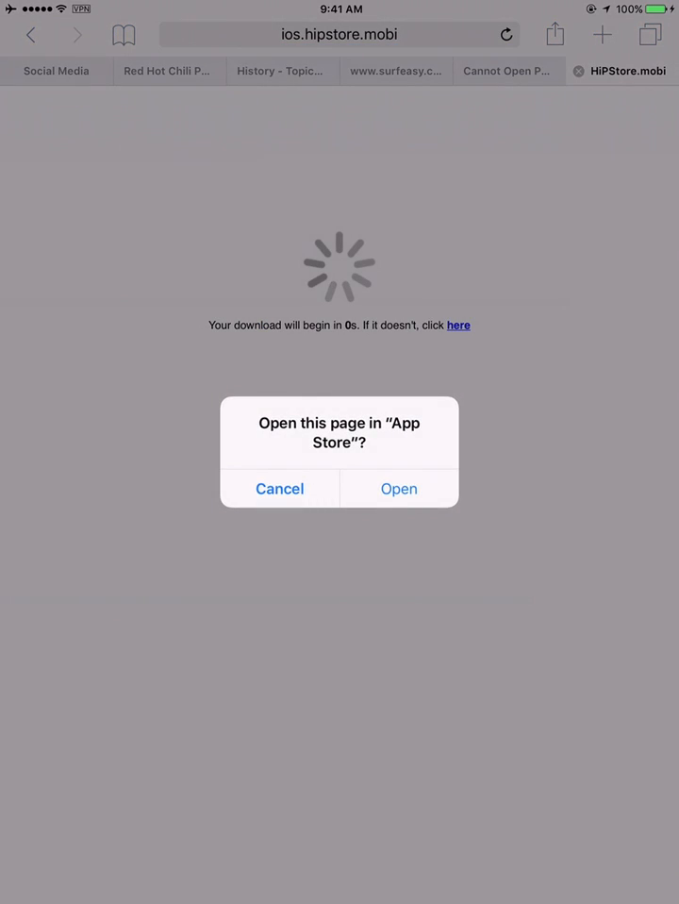
pyautogui.click(280, 487)
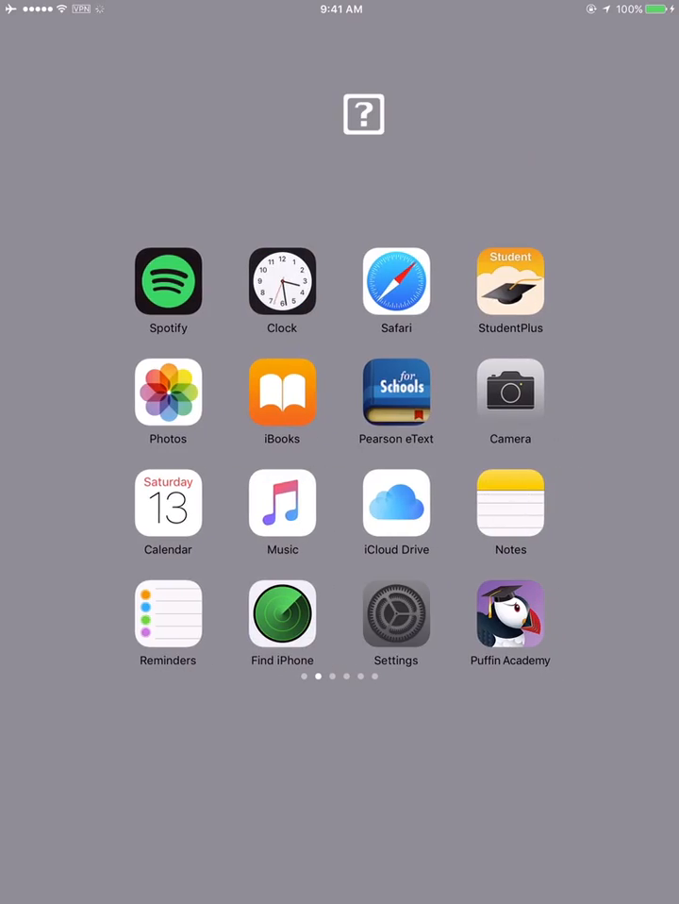
# Check Settings > General, then put the home screen with Agar.io, PotatoBomb and Snapchat into edit mode.
pyautogui.click(396, 600)
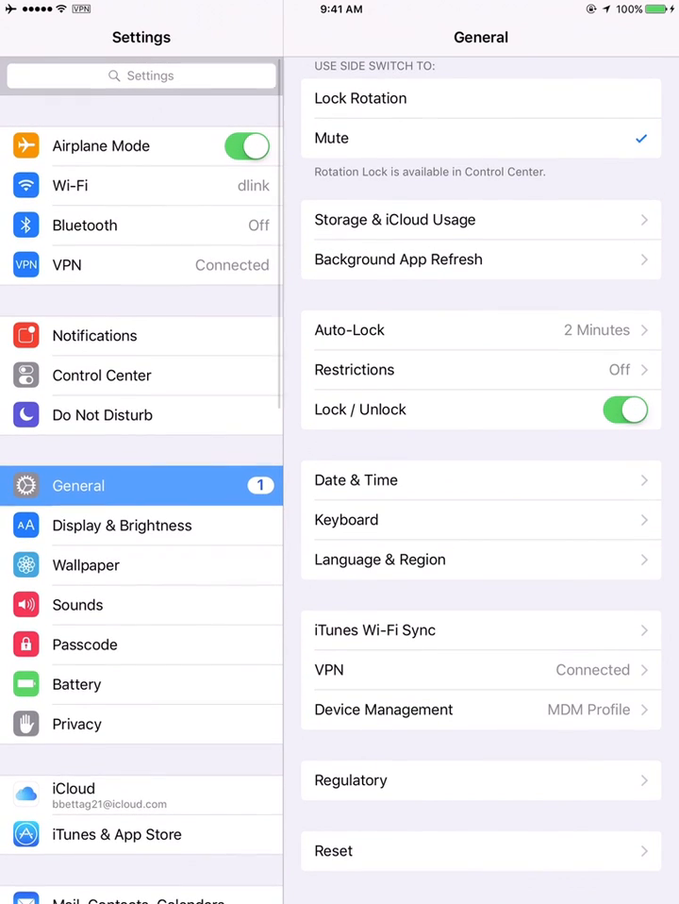
pyautogui.click(482, 710)
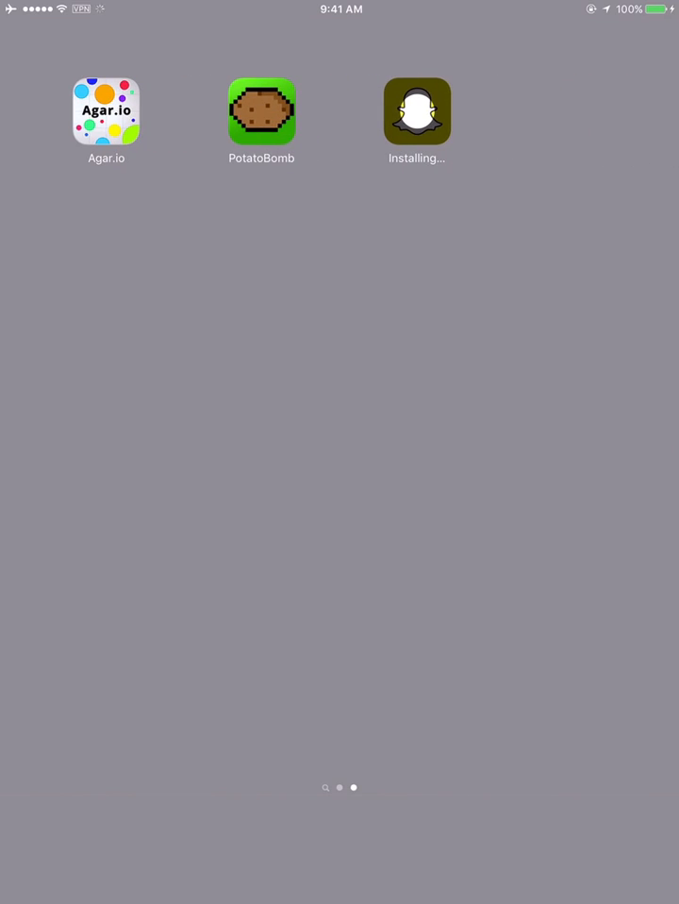
pyautogui.click(106, 112)
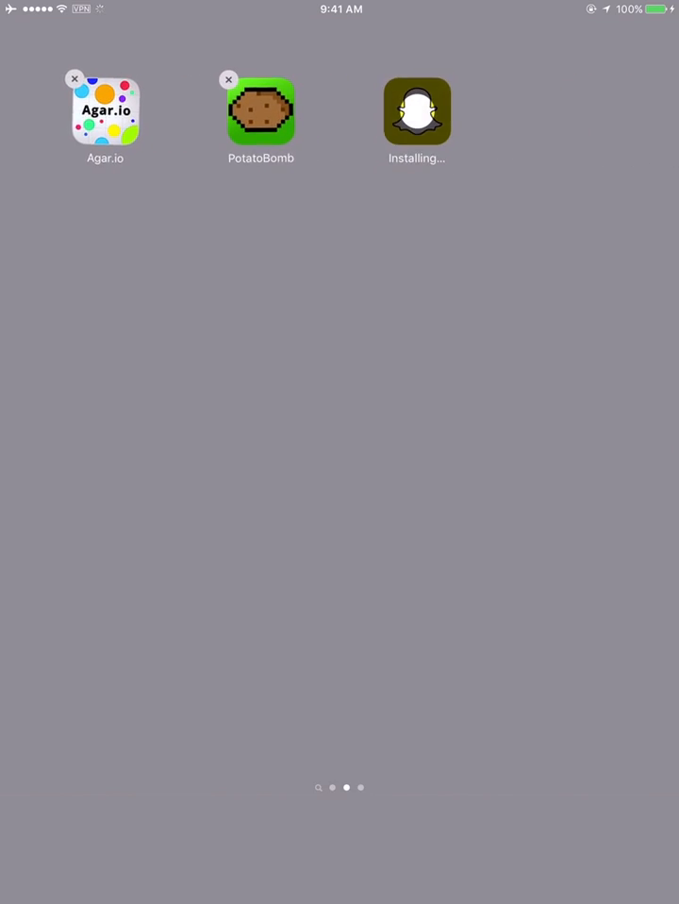